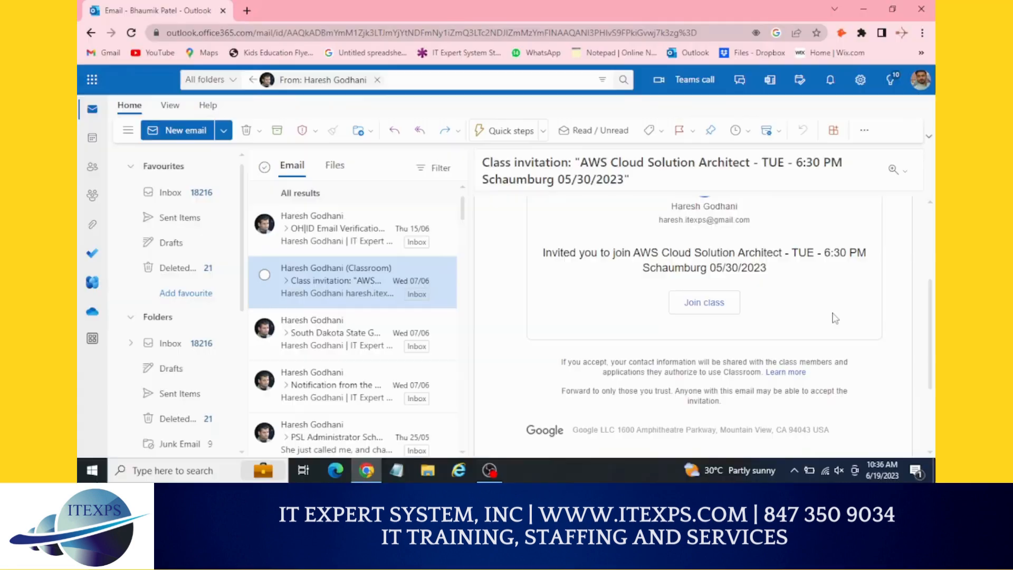
Step: Review the class invitation email, highlighting its subject and details
drag(484, 162, 608, 163)
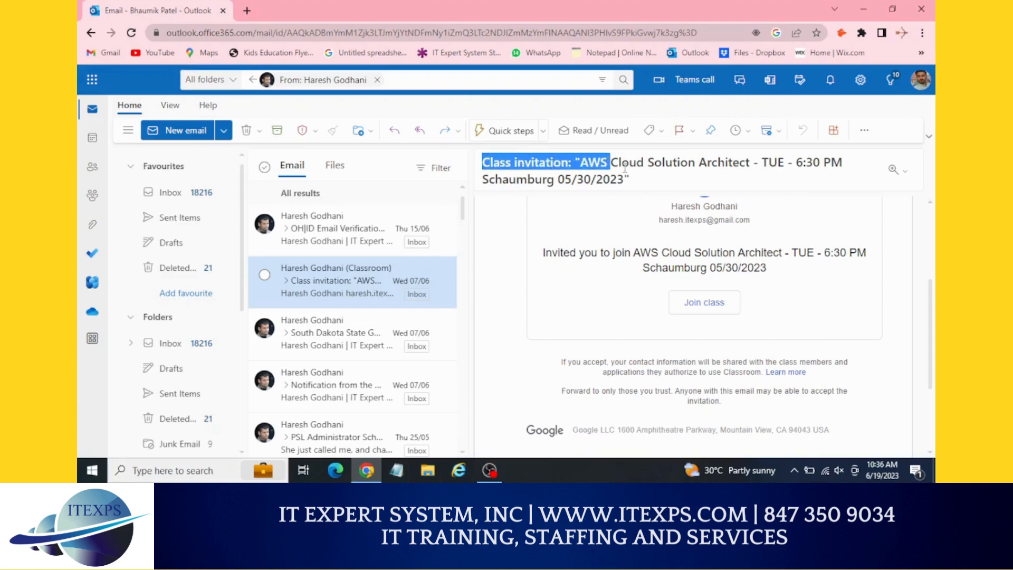
drag(617, 163, 630, 179)
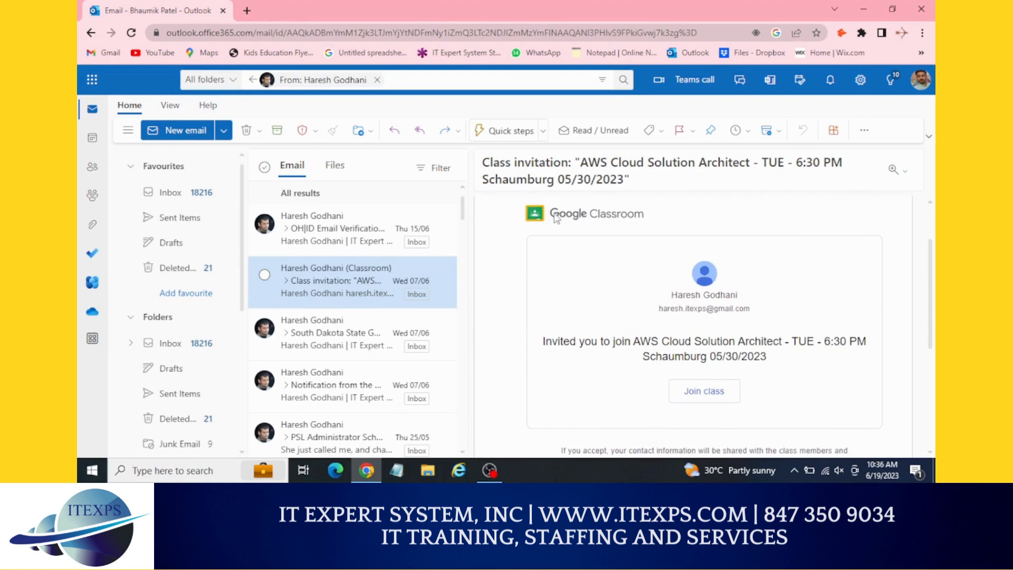
scroll(down, 3)
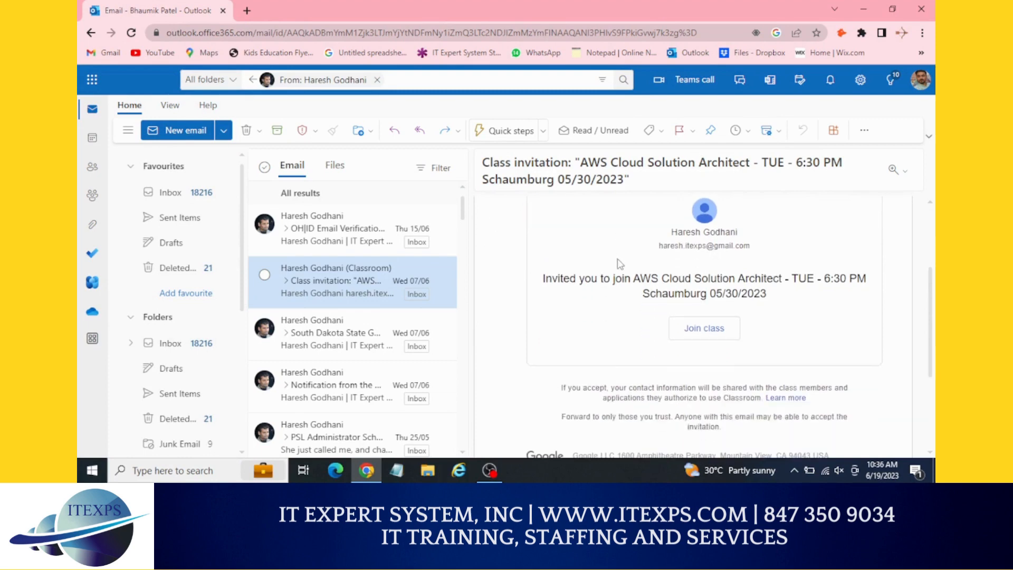
drag(543, 278, 725, 279)
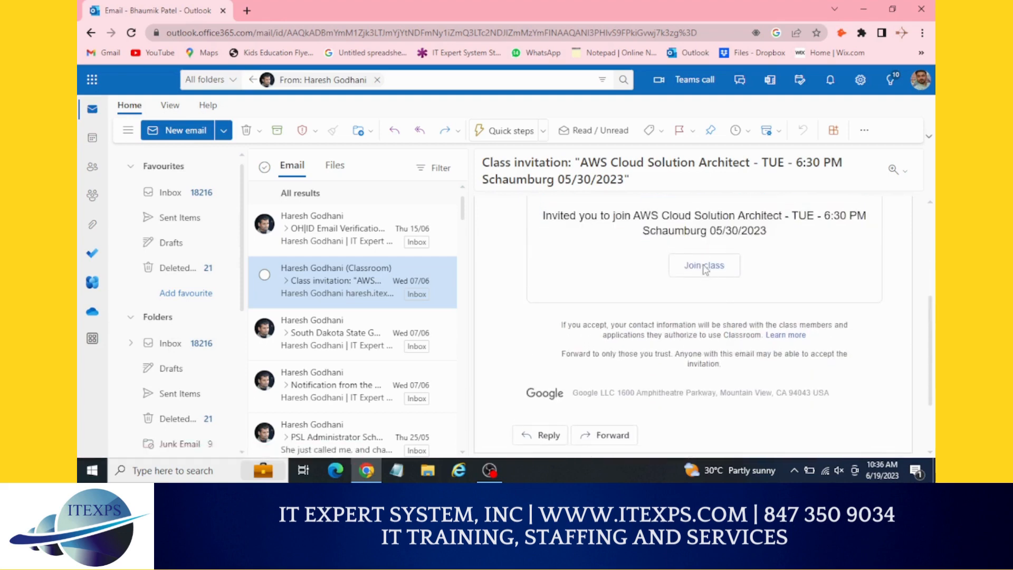
Step: Accept the class invitation and continue with the existing signed-in Gmail account
click(704, 265)
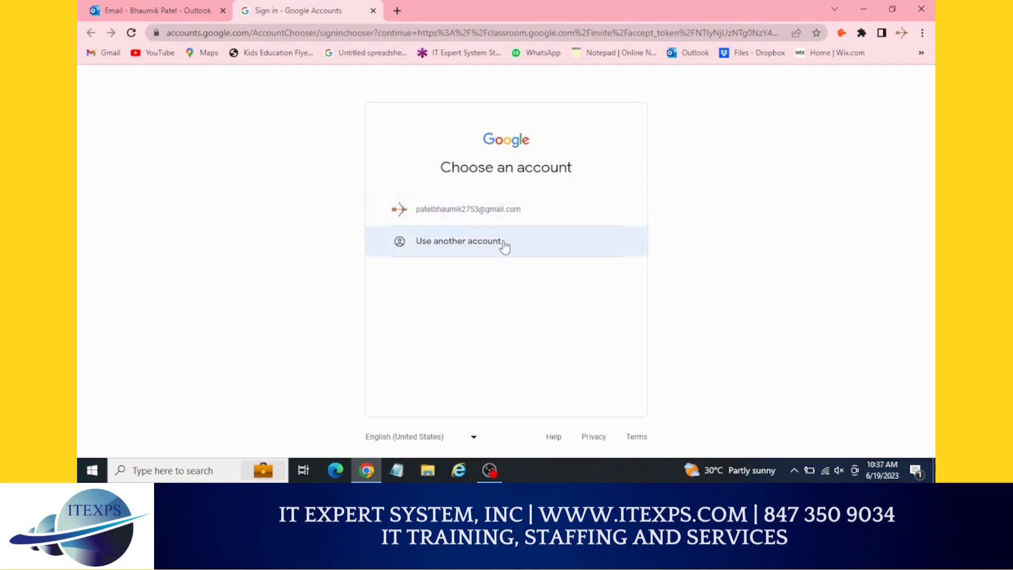
click(459, 241)
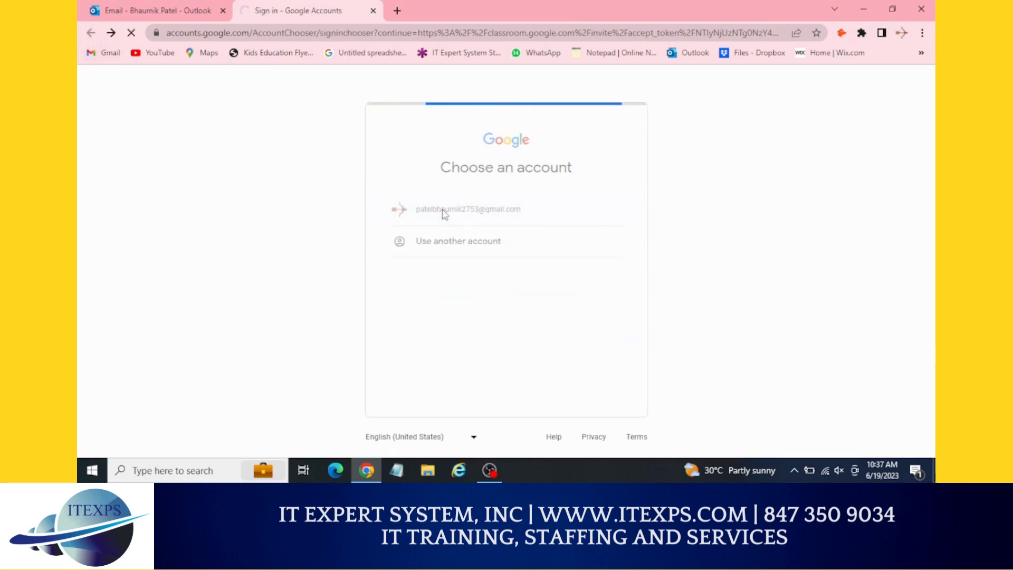
click(468, 209)
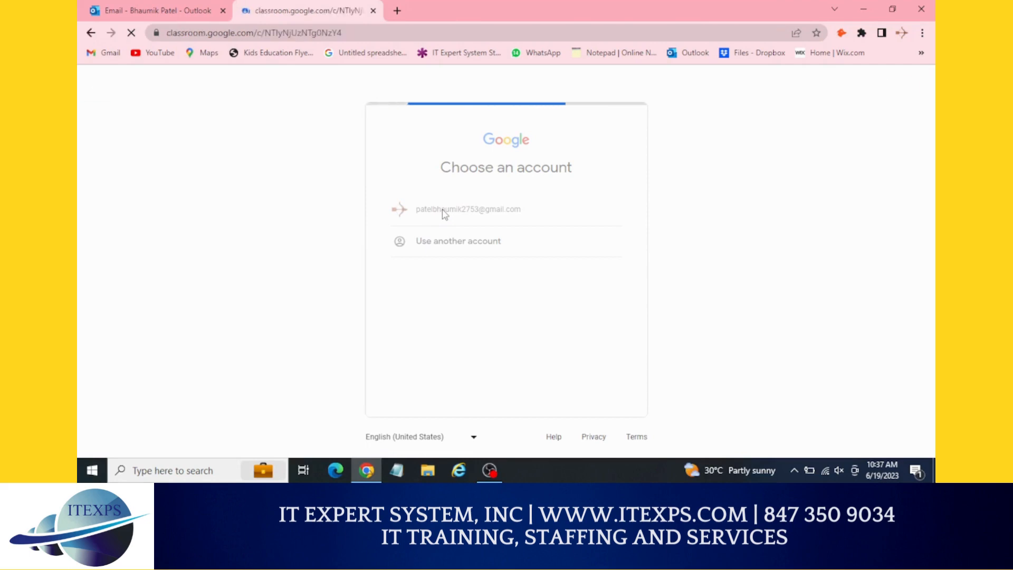
Step: Proceed into the AWS Cloud Solution Architect class toward its Open Session material
click(467, 209)
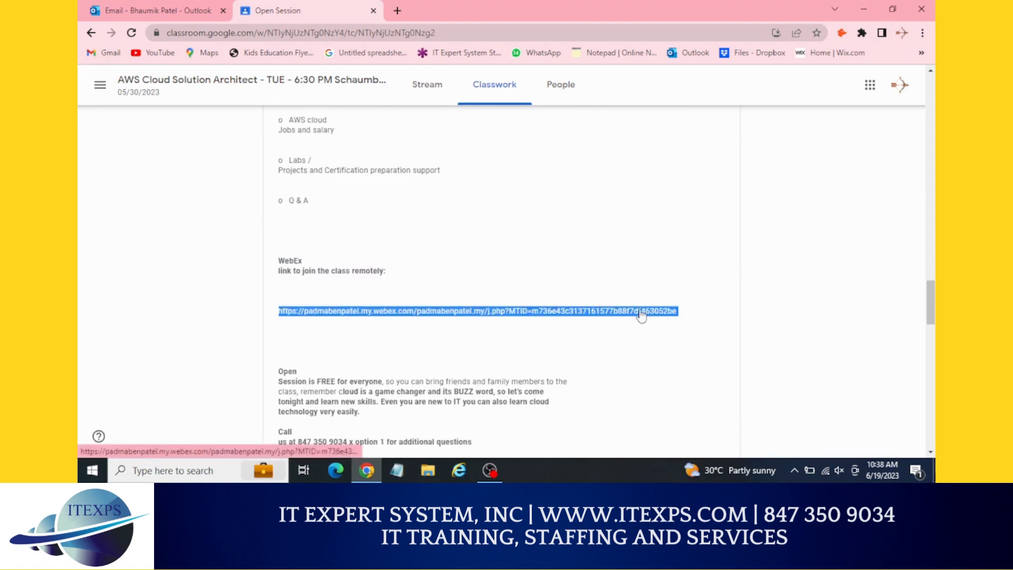
Step: Join the class remotely via the WebEx link and launch the meeting in the Webex app
click(477, 310)
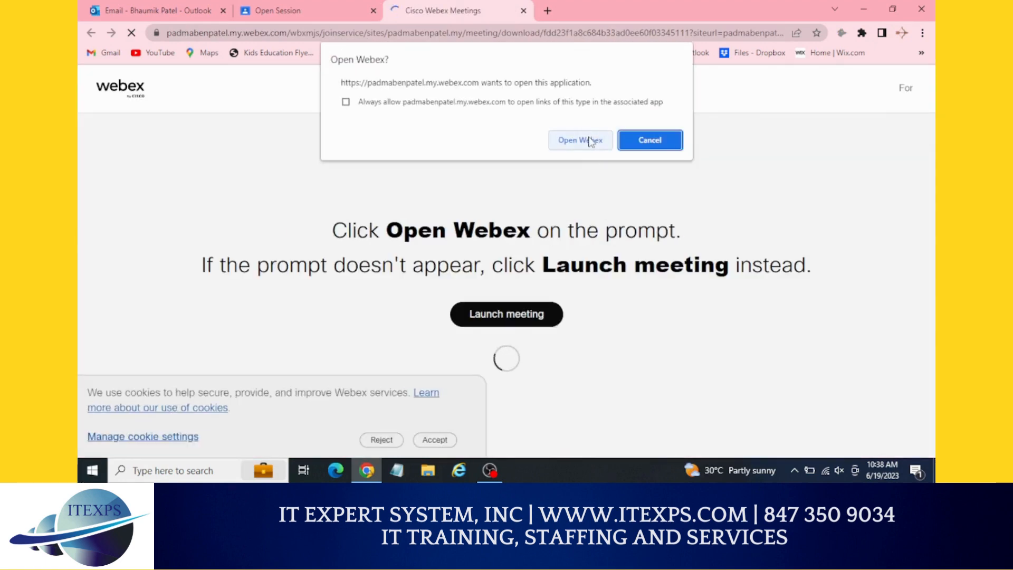
click(579, 140)
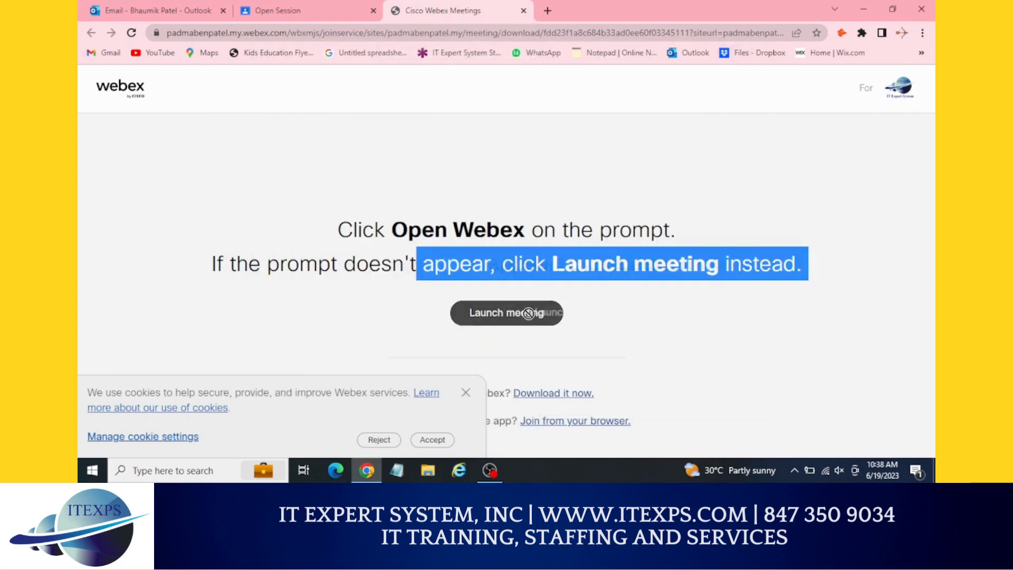
click(507, 312)
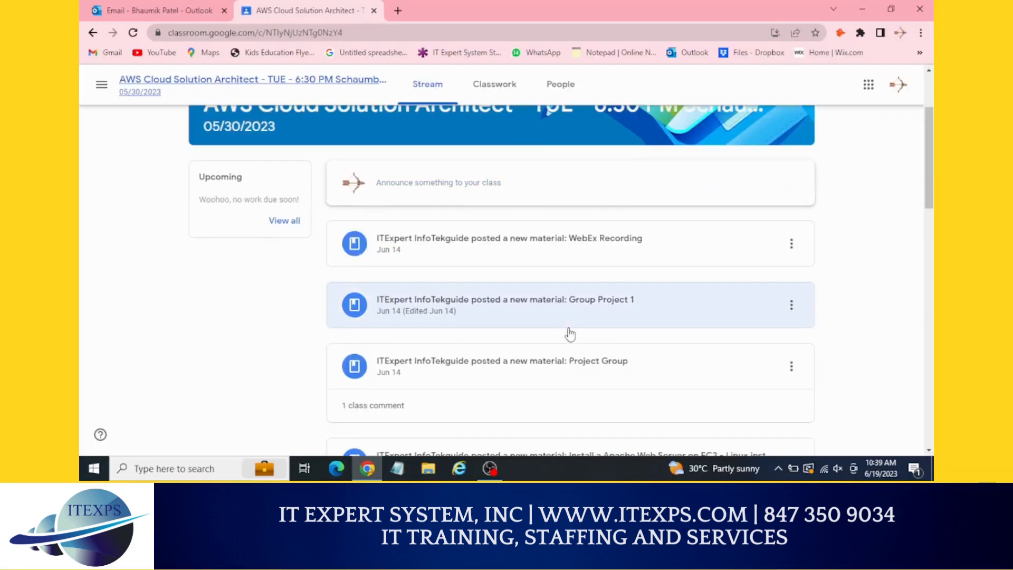
Step: Show the Week 1 Homework assignment's instructions in the Classwork list
click(494, 85)
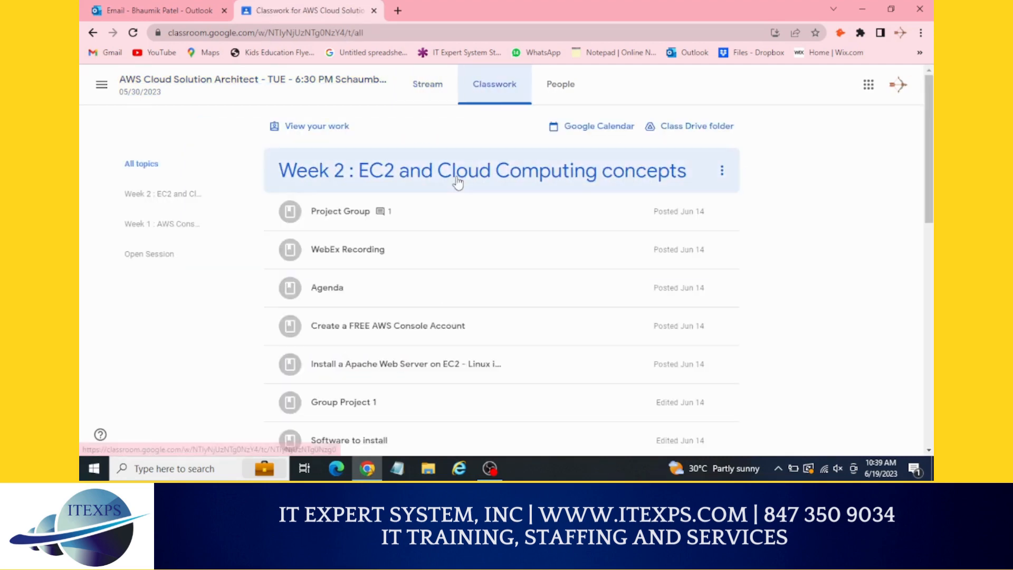
scroll(down, 3)
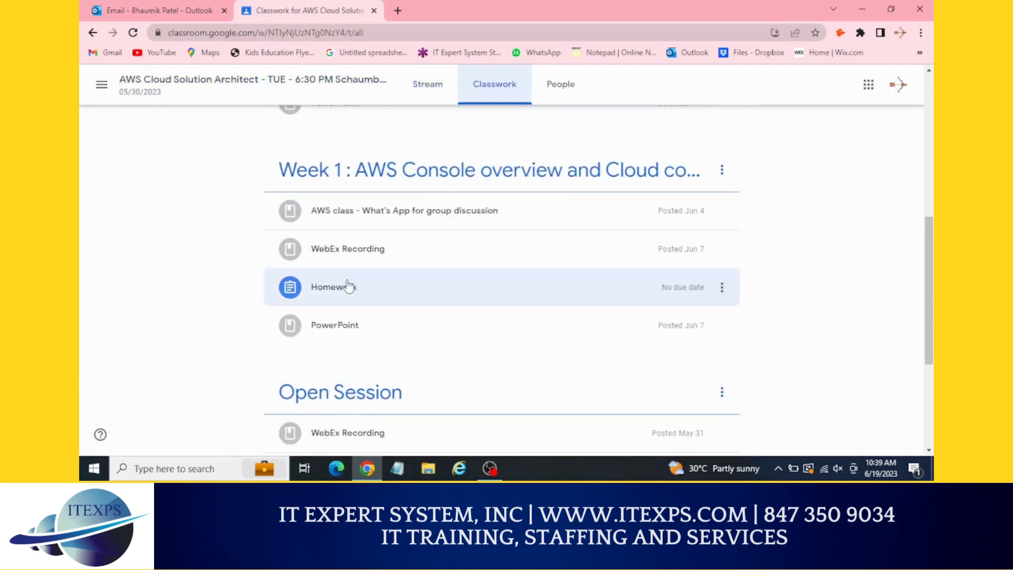
mouse_move(307, 268)
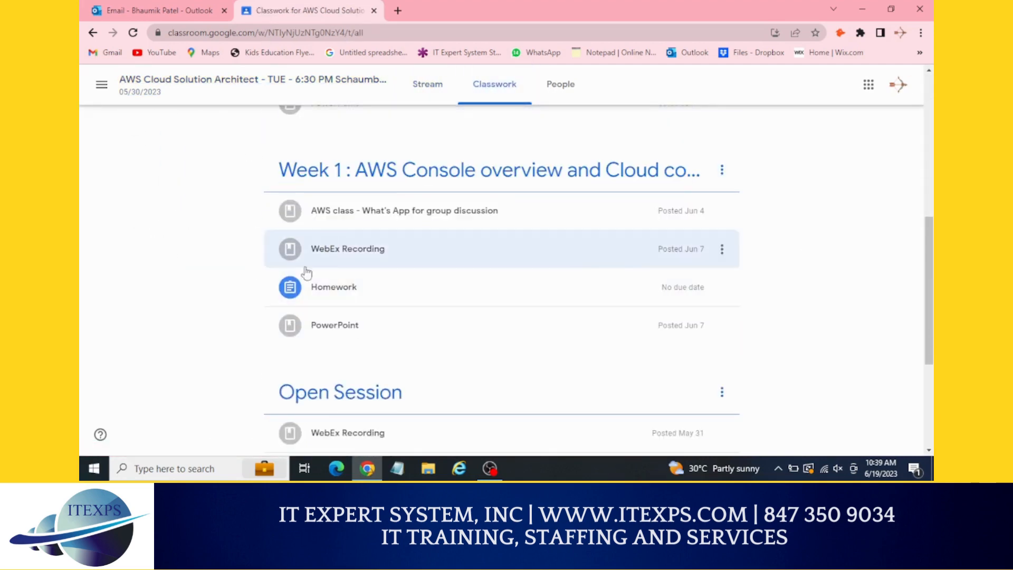
click(334, 287)
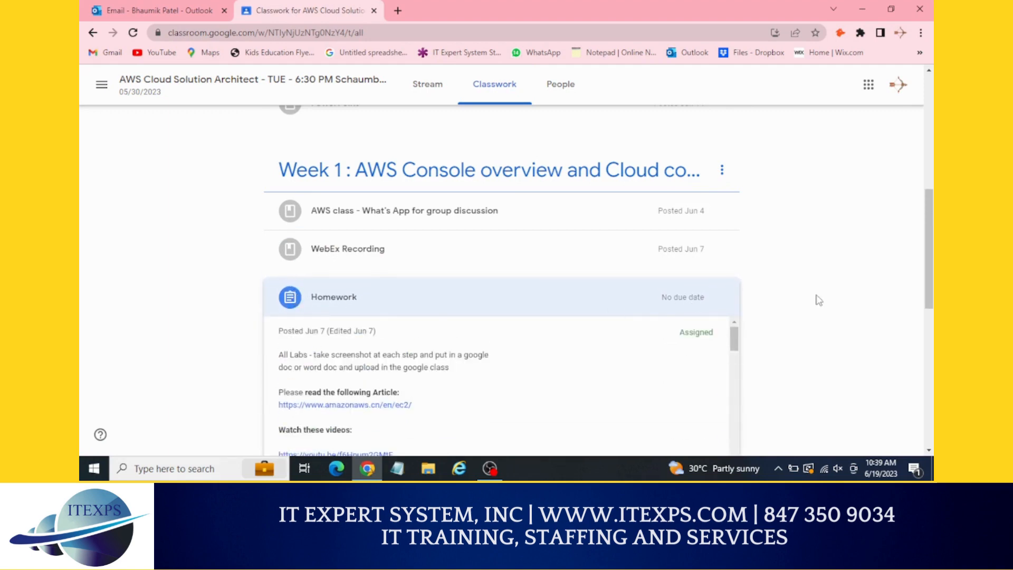
Step: View the Homework assignment page and bring up its Add or create attachment options
click(333, 297)
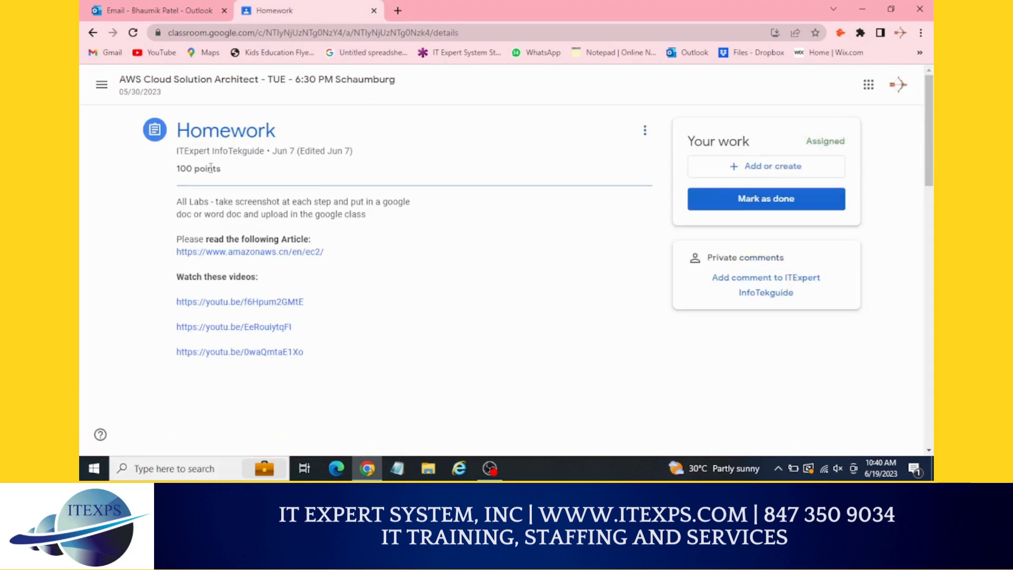
drag(177, 200, 331, 200)
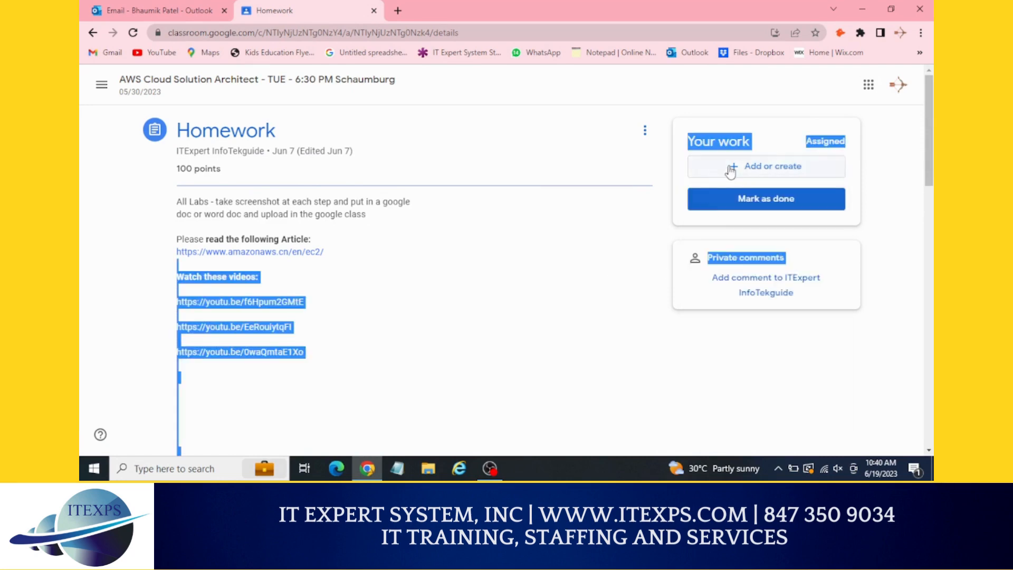
click(766, 166)
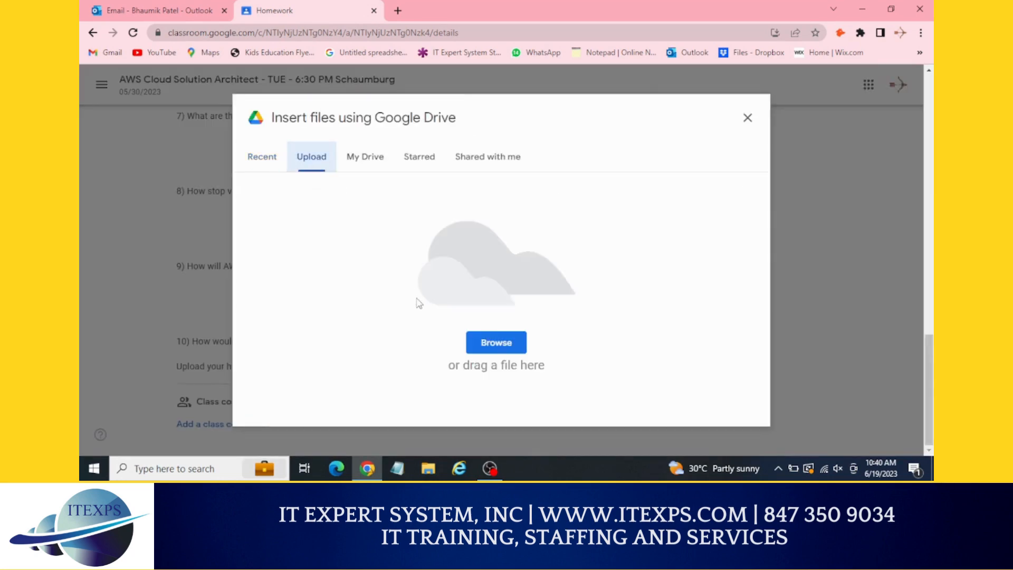
mouse_move(391, 411)
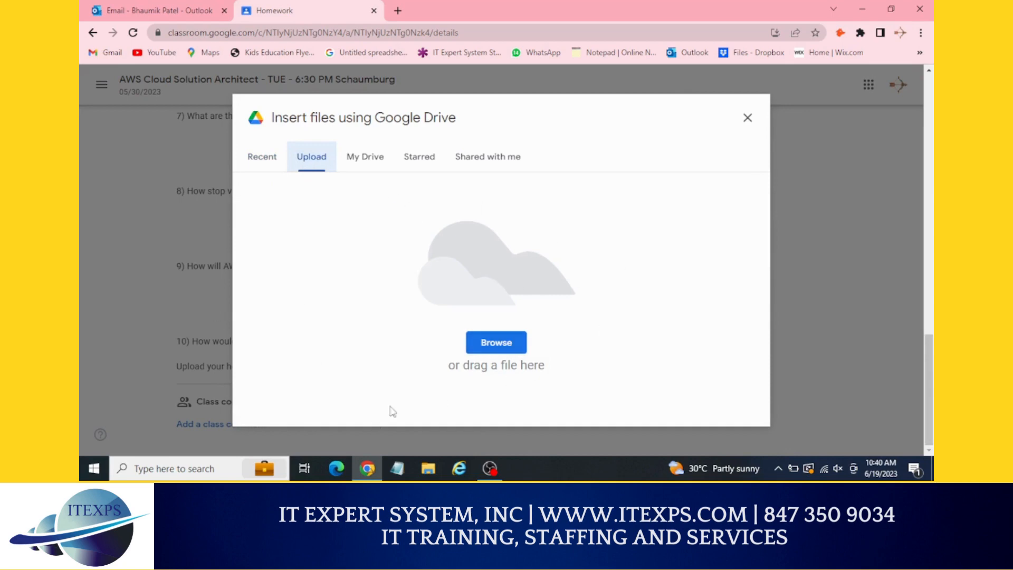
mouse_move(748, 117)
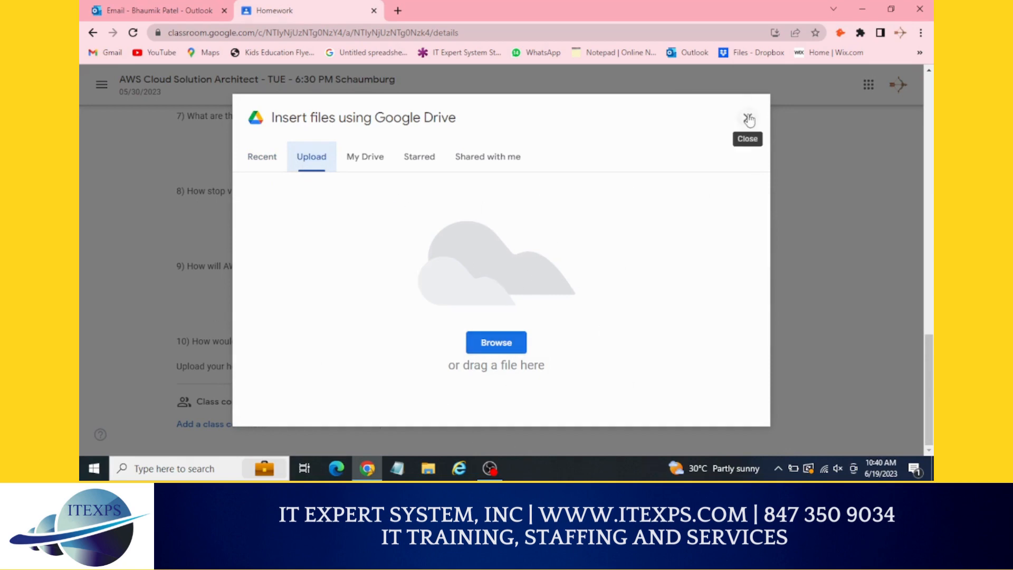
click(748, 120)
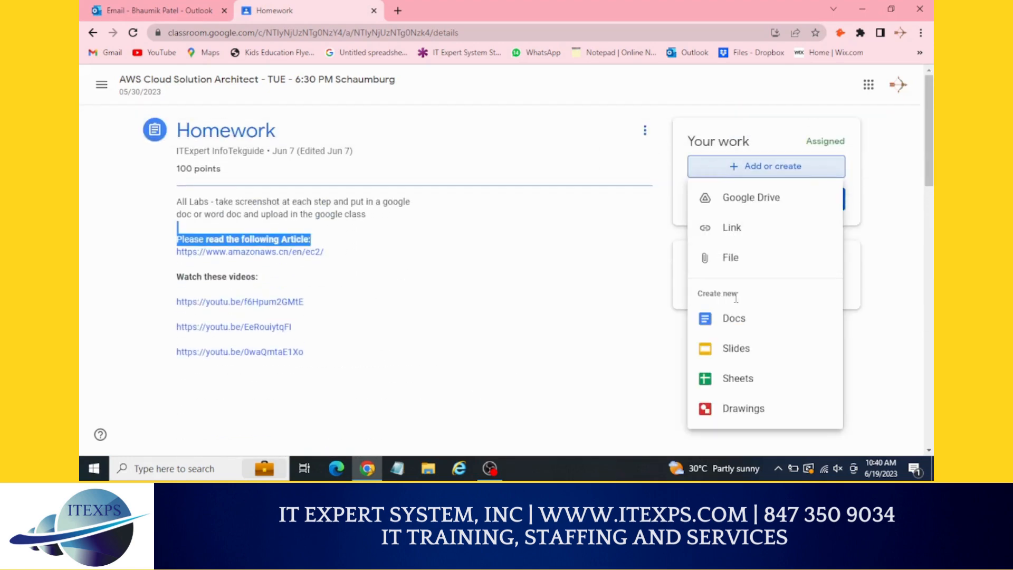
Step: Create a new Doc for the homework, write 'Work on it', and return to the assignment
click(734, 318)
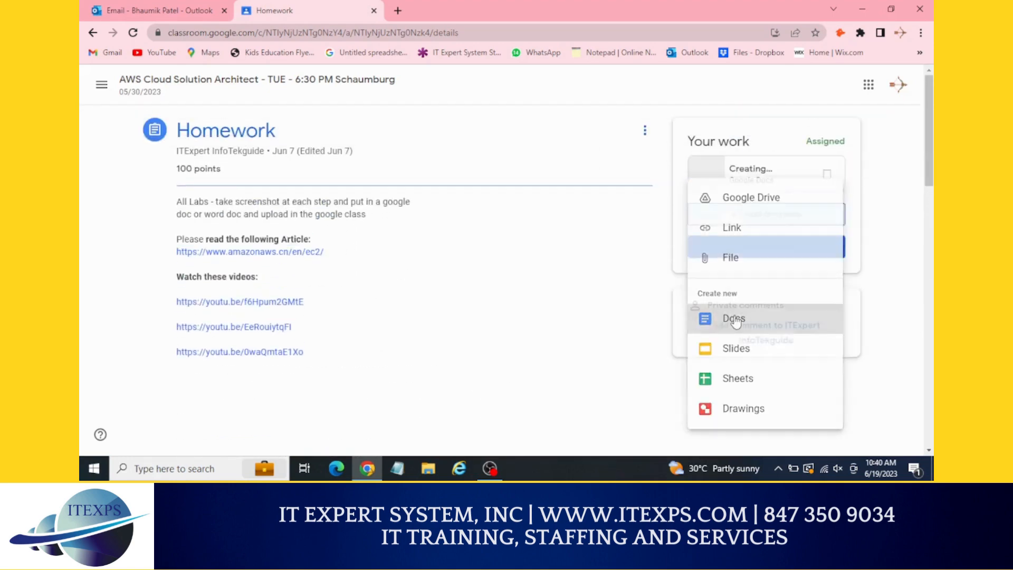
click(733, 318)
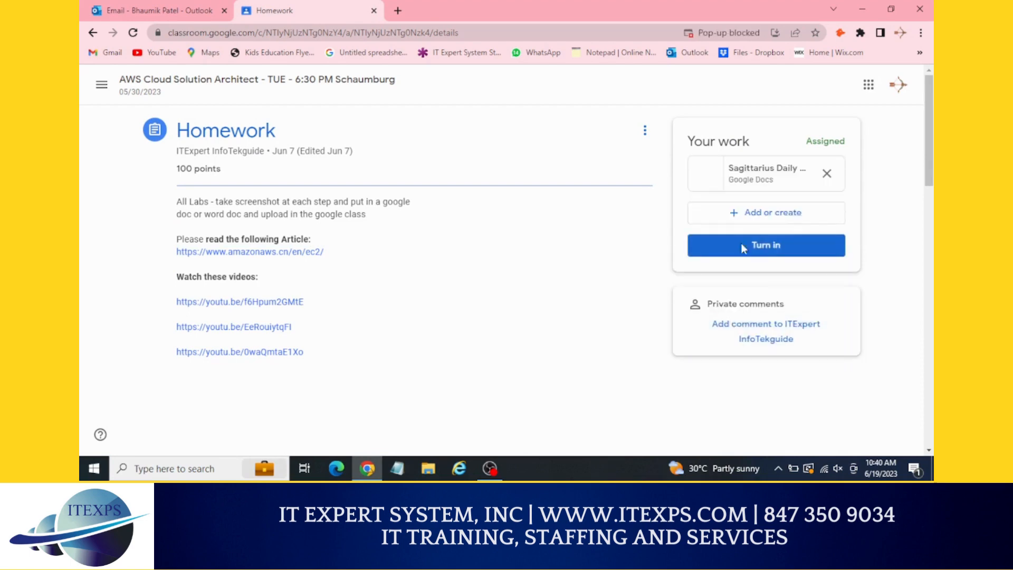
click(766, 173)
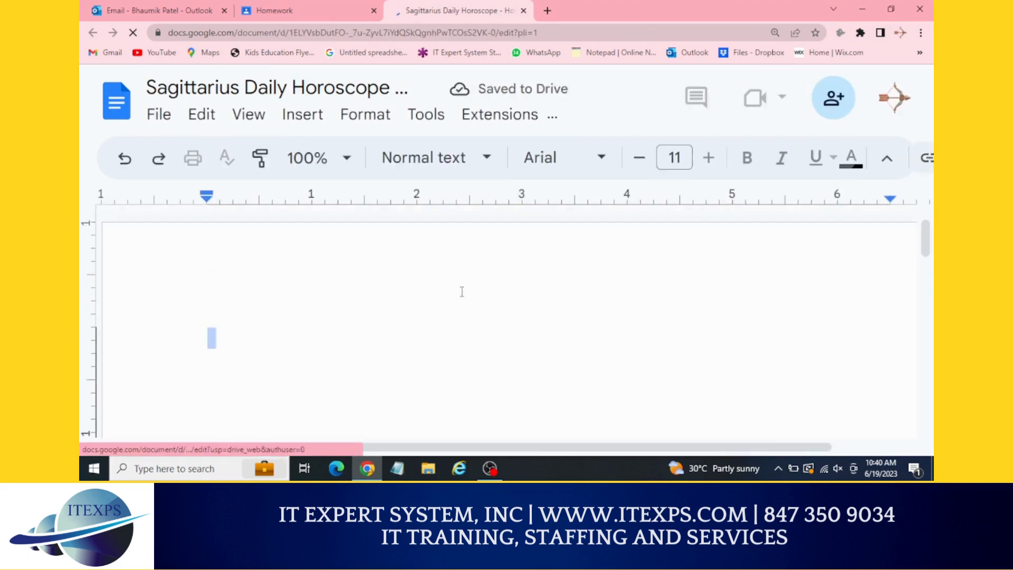
text(wor)
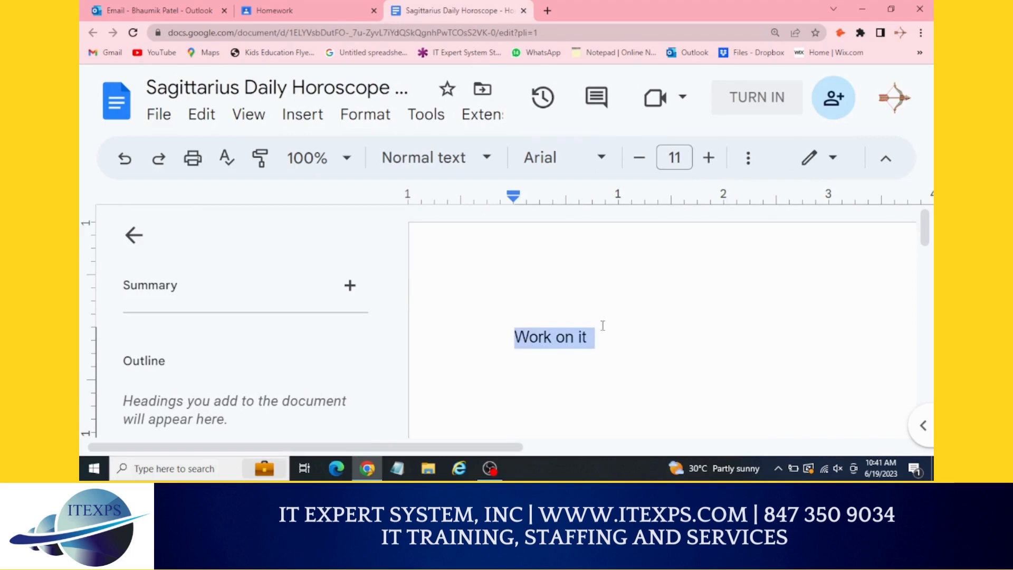
click(304, 11)
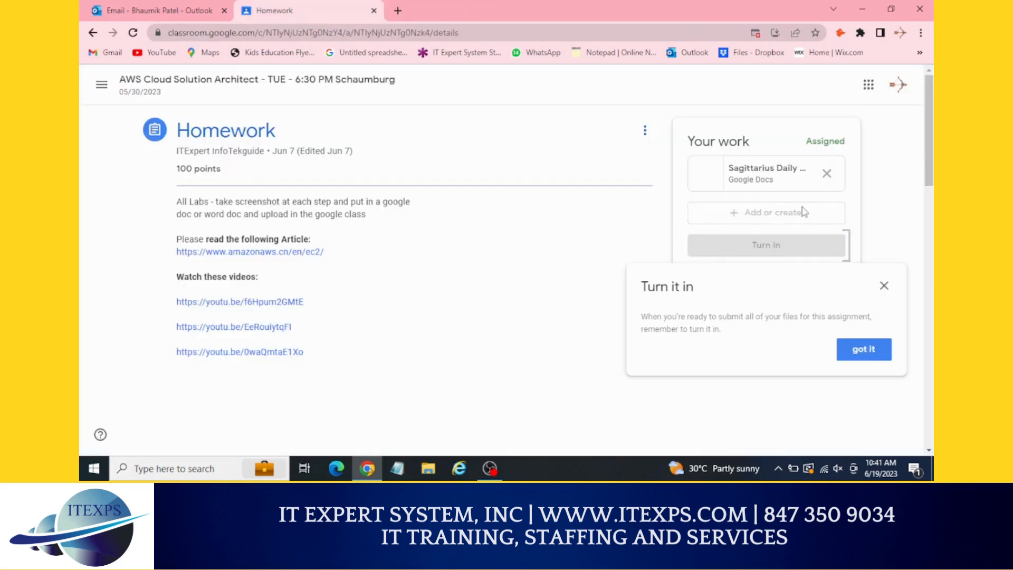
Step: Turn in the Homework with the Sagittarius Daily Horoscope doc attached and confirm
click(825, 173)
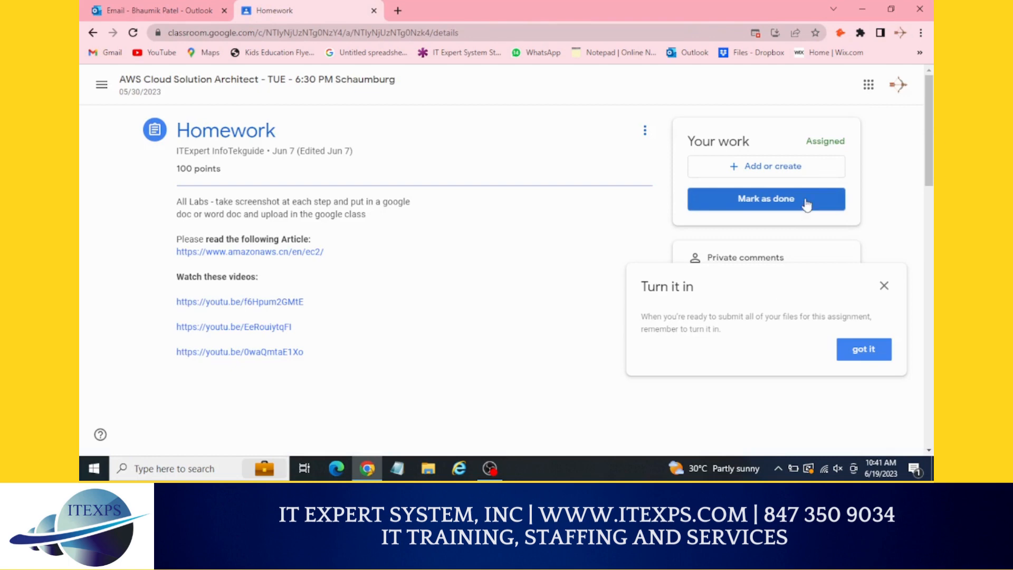
click(767, 166)
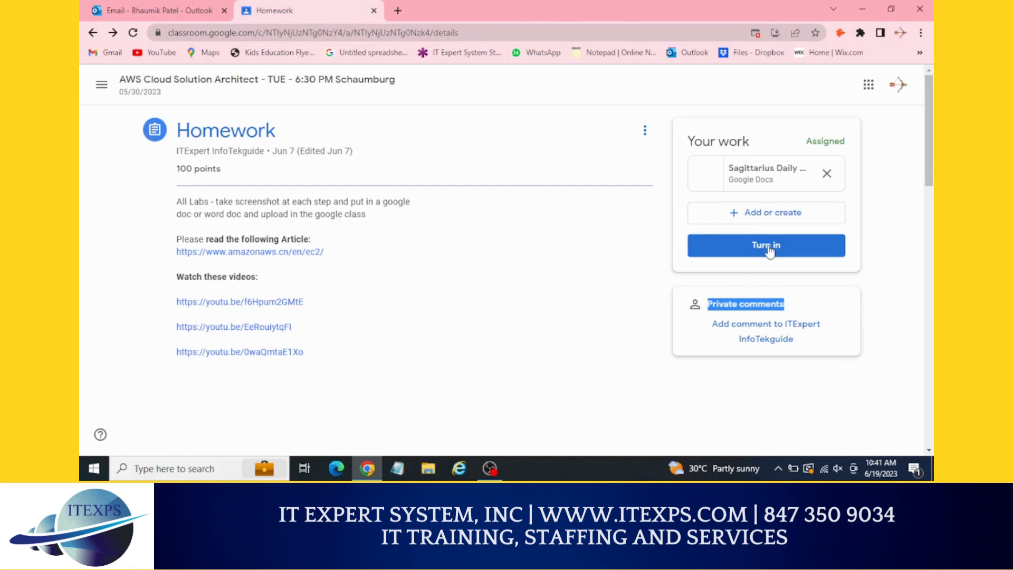
click(766, 245)
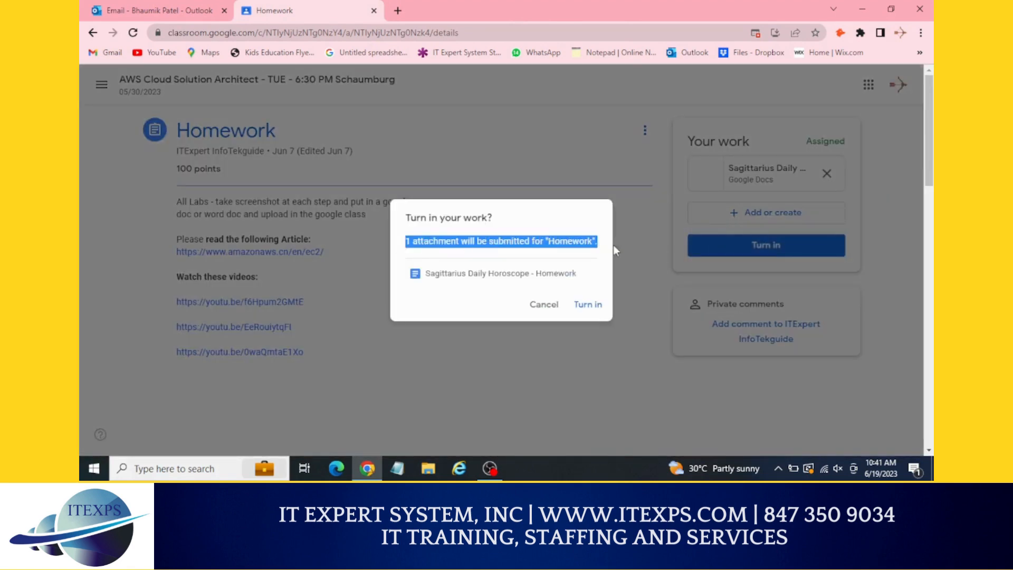
click(587, 304)
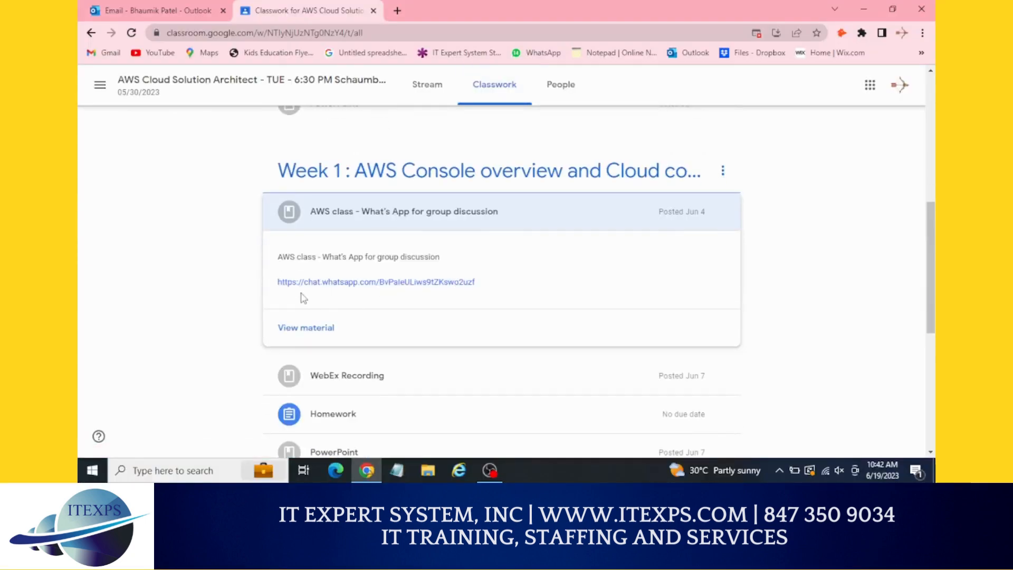
Step: Scroll the Classwork list to the Week 1 WhatsApp group discussion post
scroll(down, 3)
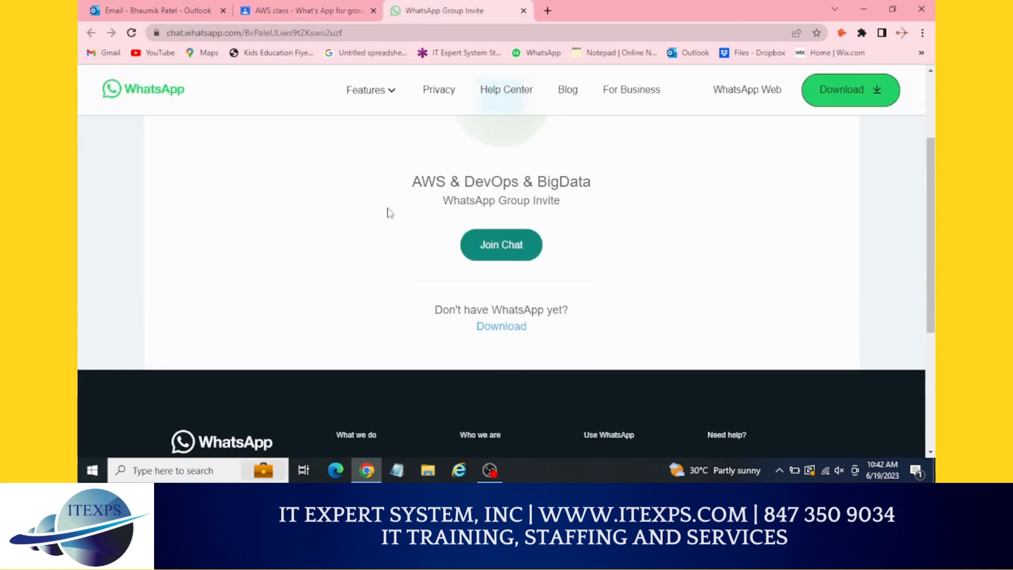
mouse_move(501, 245)
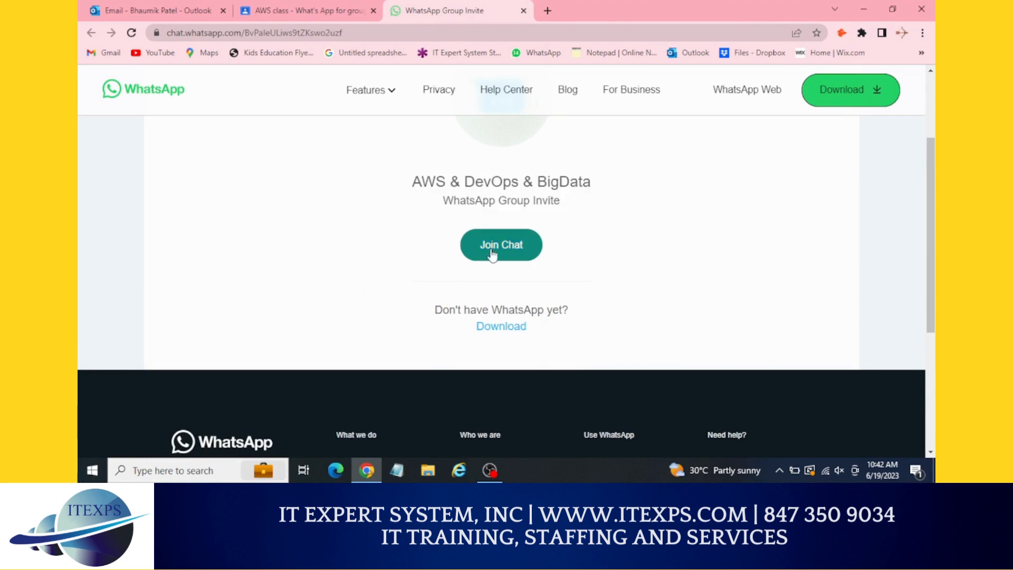
Step: Join the AWS & DevOps & BigData WhatsApp group chat from its invite page
click(304, 11)
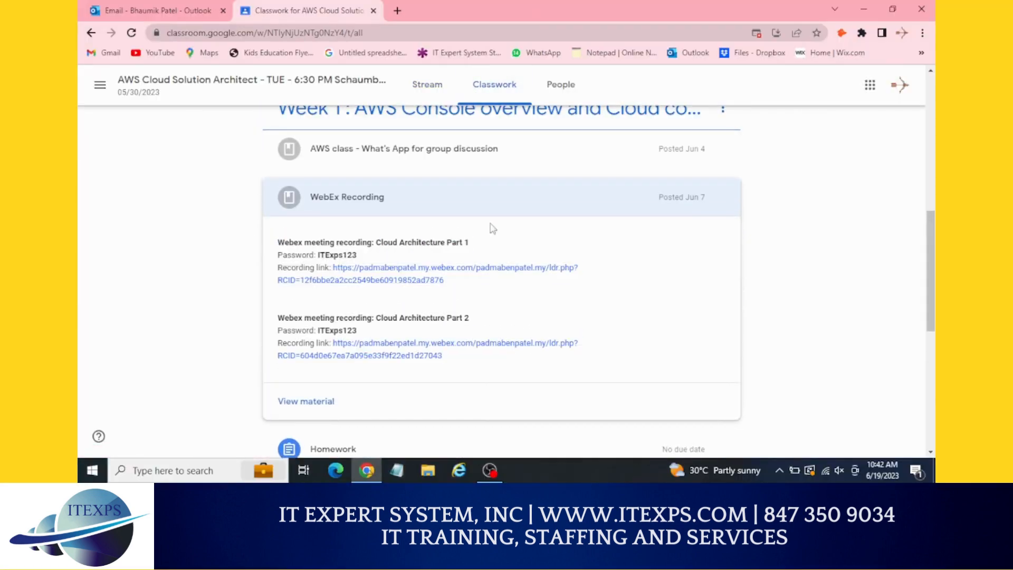
mouse_move(466, 362)
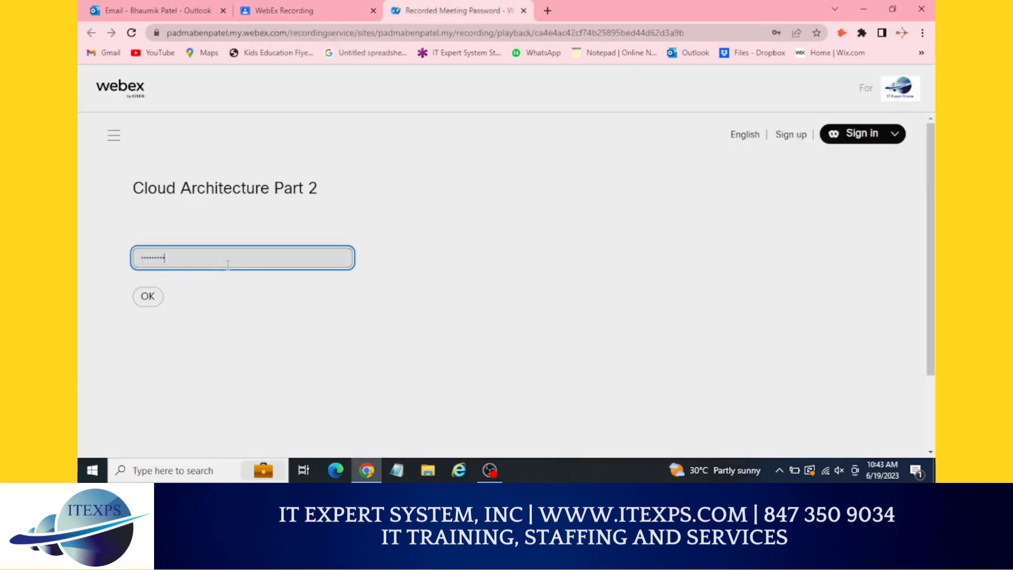
Step: Submit the password to unlock the Cloud Architecture Part 2 recording
click(148, 297)
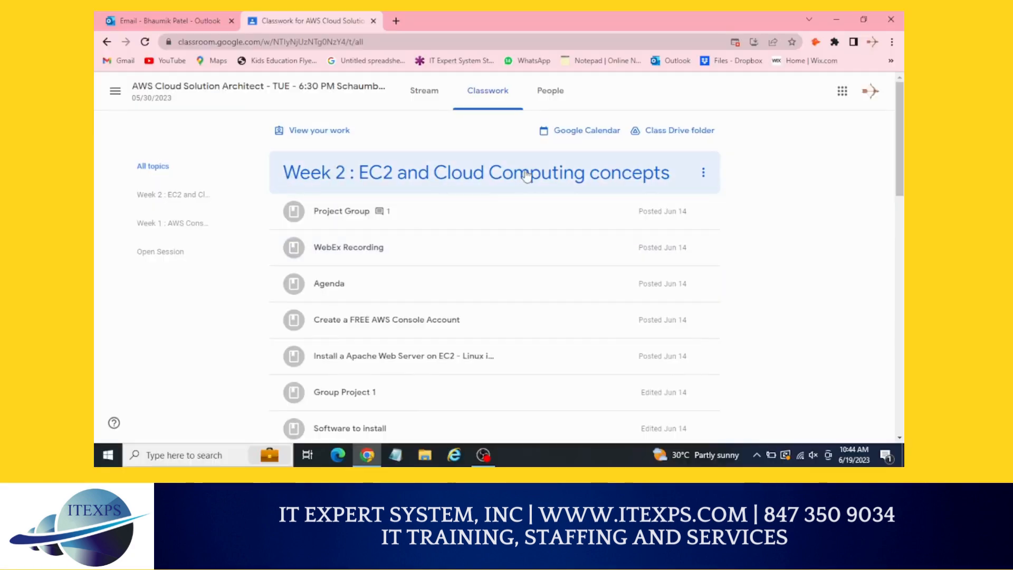
mouse_move(658, 174)
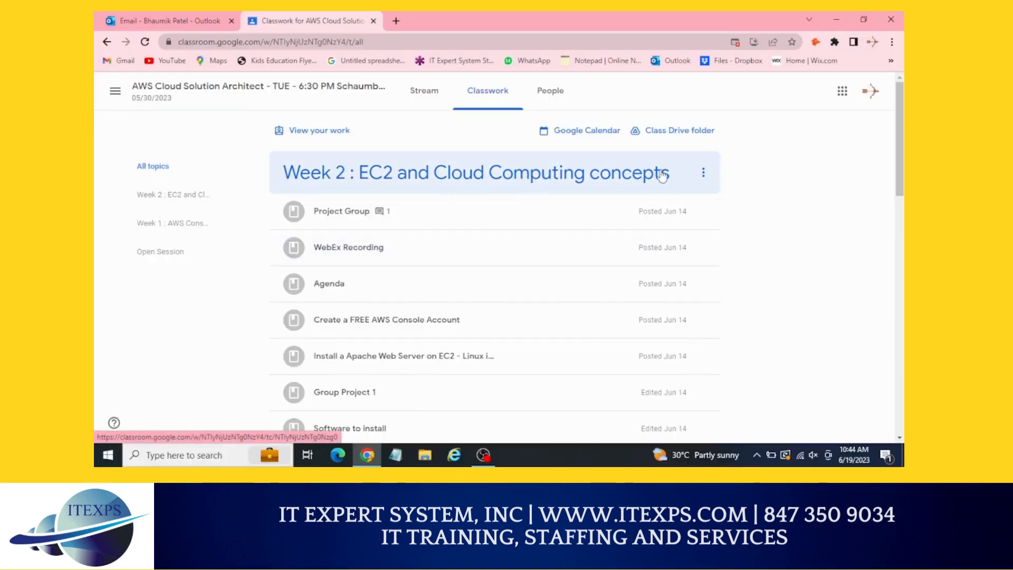
Step: Scroll through the Week 2 EC2 and Cloud Computing posts, then return to All topics
scroll(down, 3)
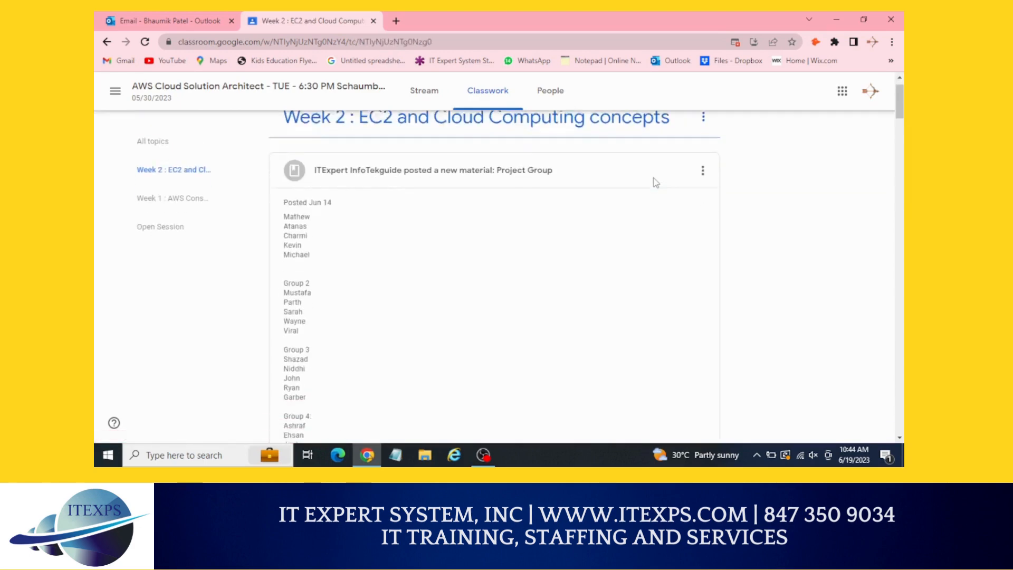
scroll(down, 3)
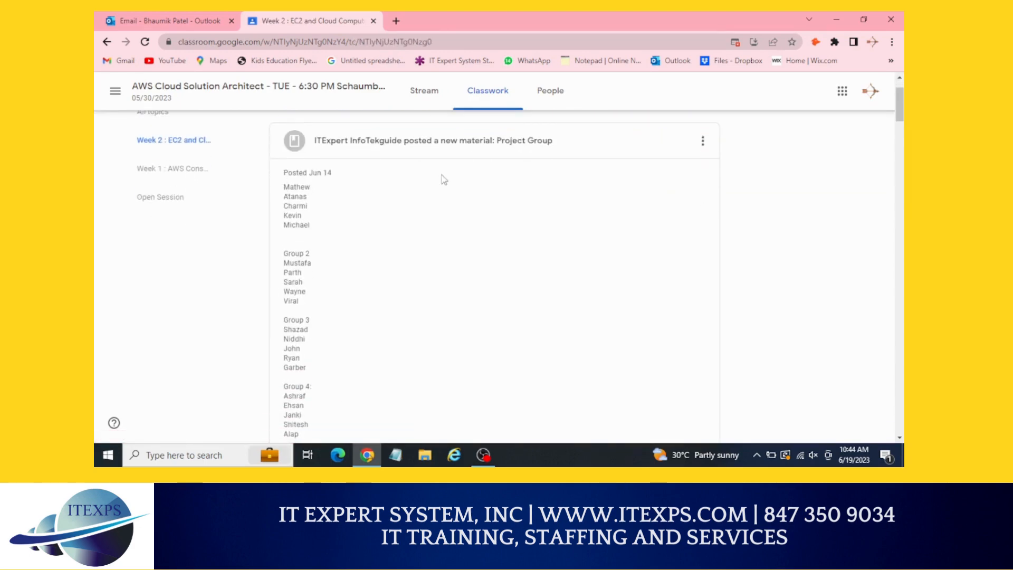
scroll(down, 3)
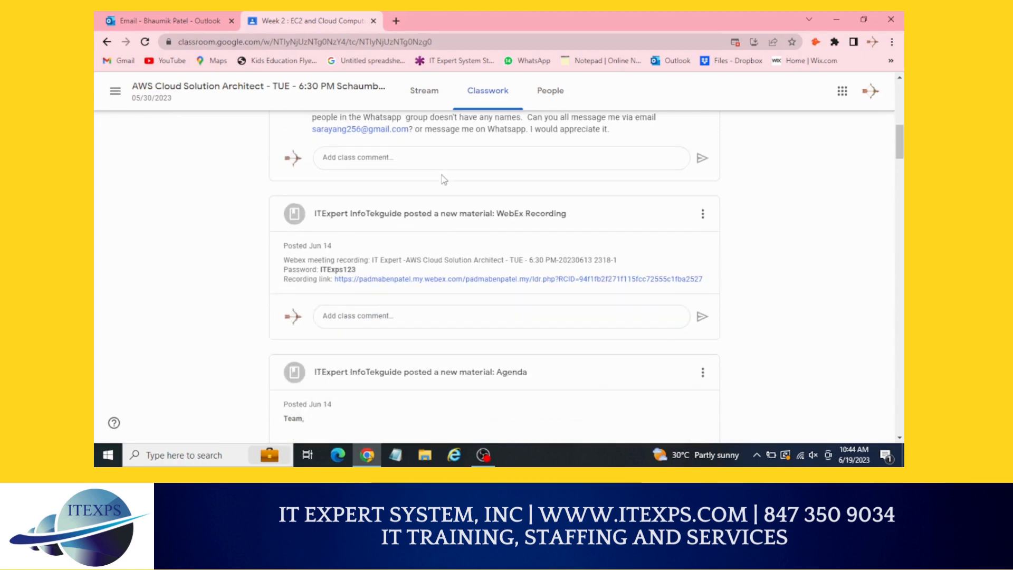
scroll(down, 3)
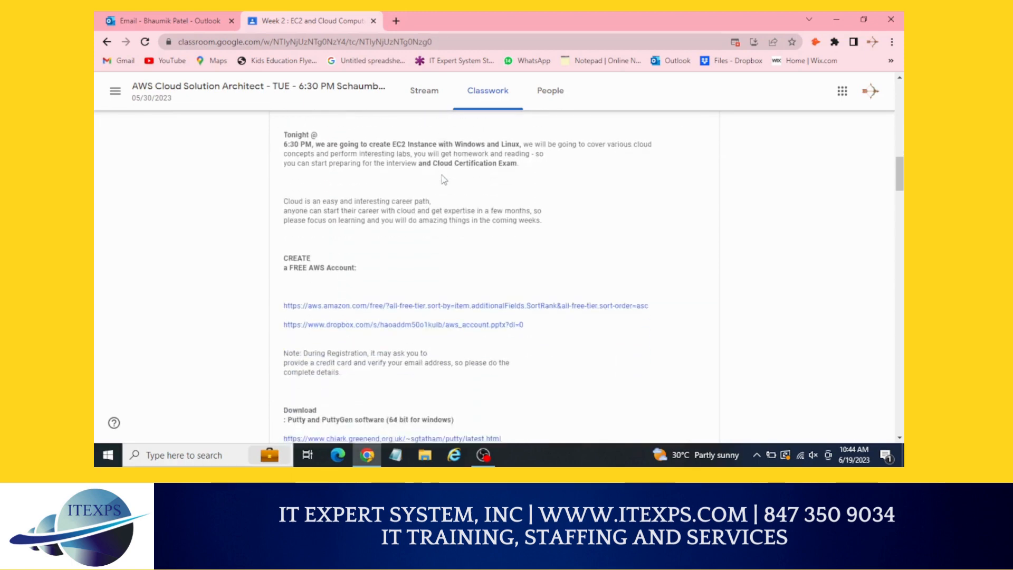
scroll(down, 3)
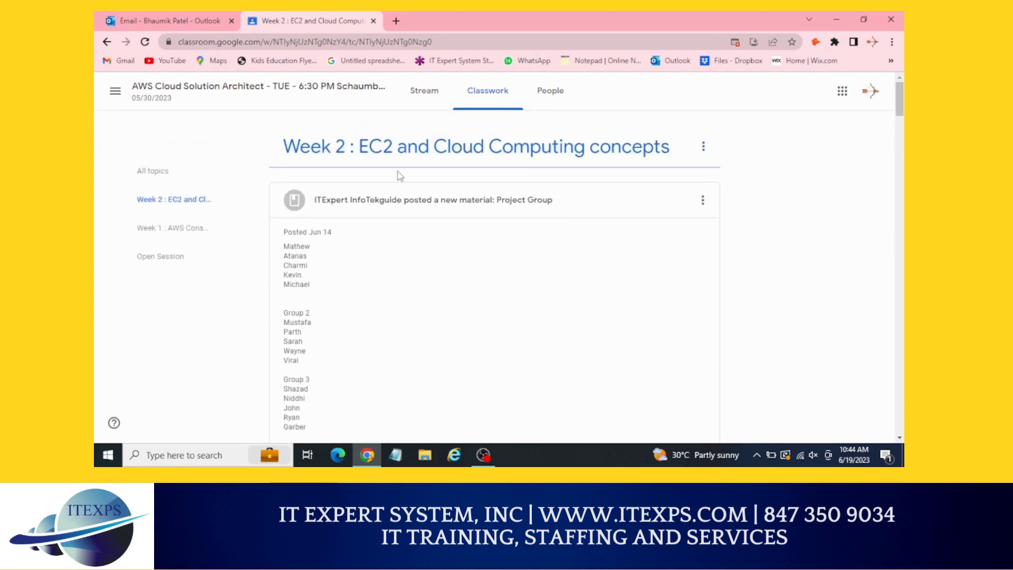
click(172, 228)
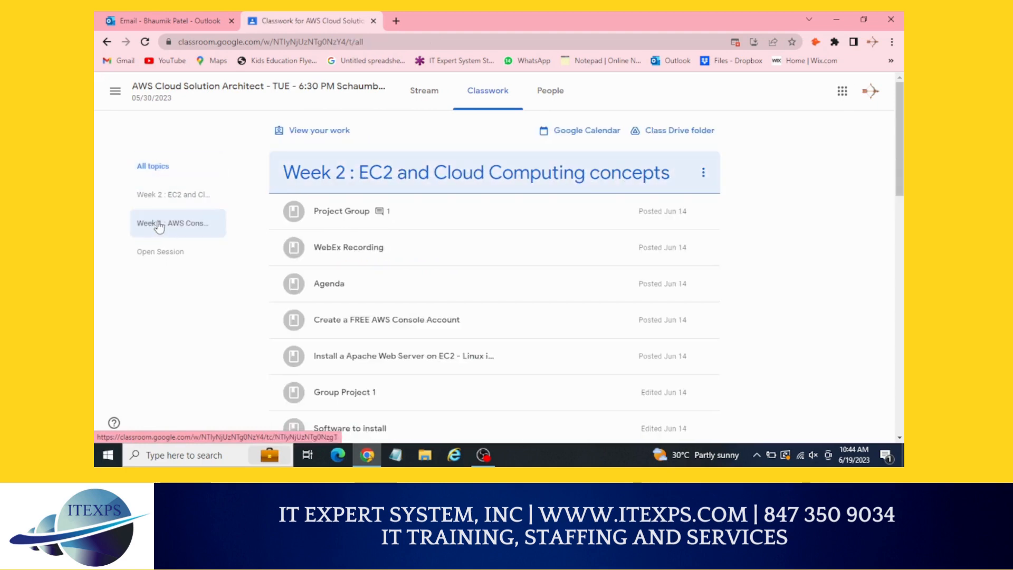
Step: Read the Week 2 Agenda, AWS account, Software to install and PowerPoint posts down to the Dropbox links
click(173, 195)
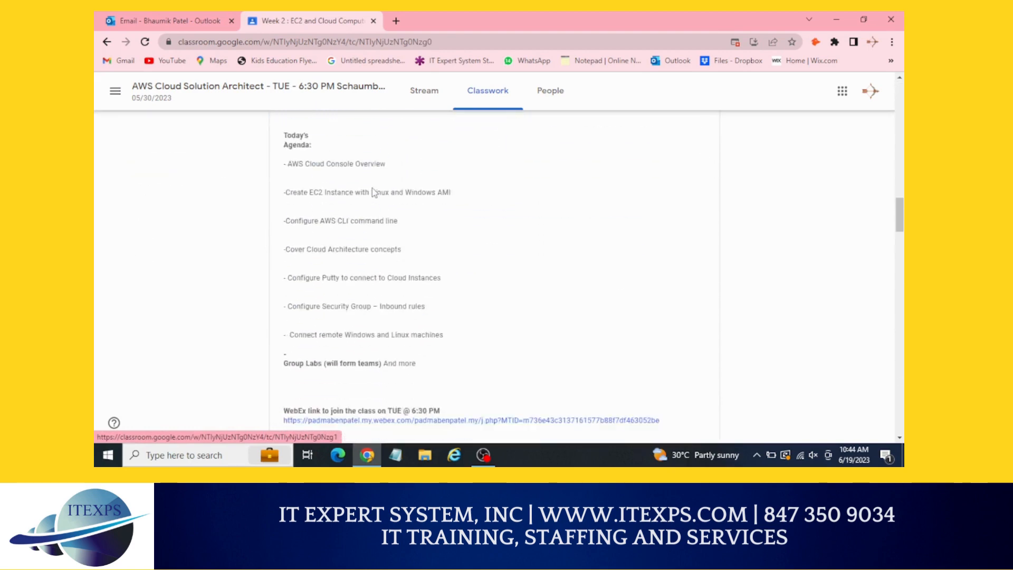
scroll(down, 3)
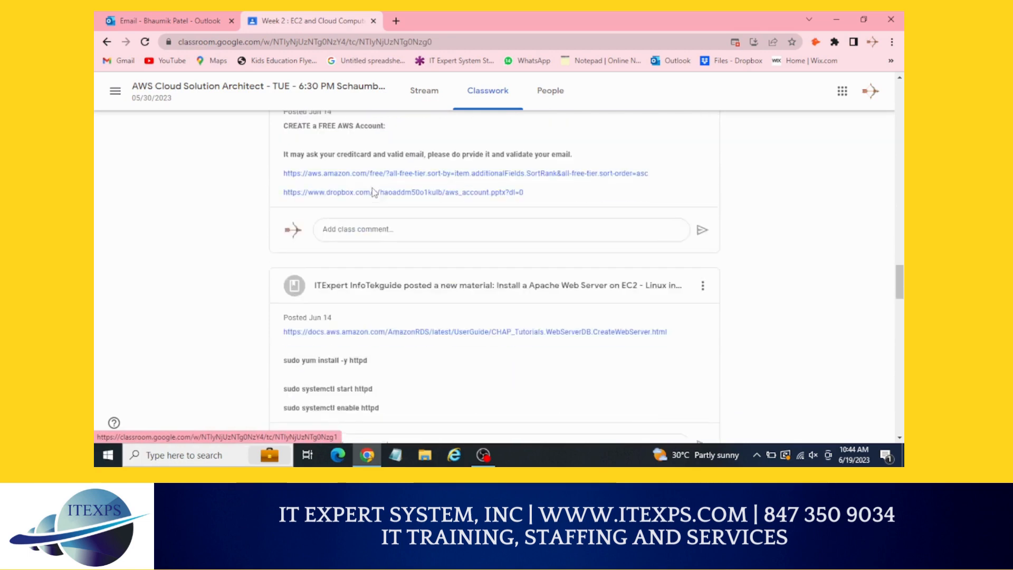
scroll(down, 3)
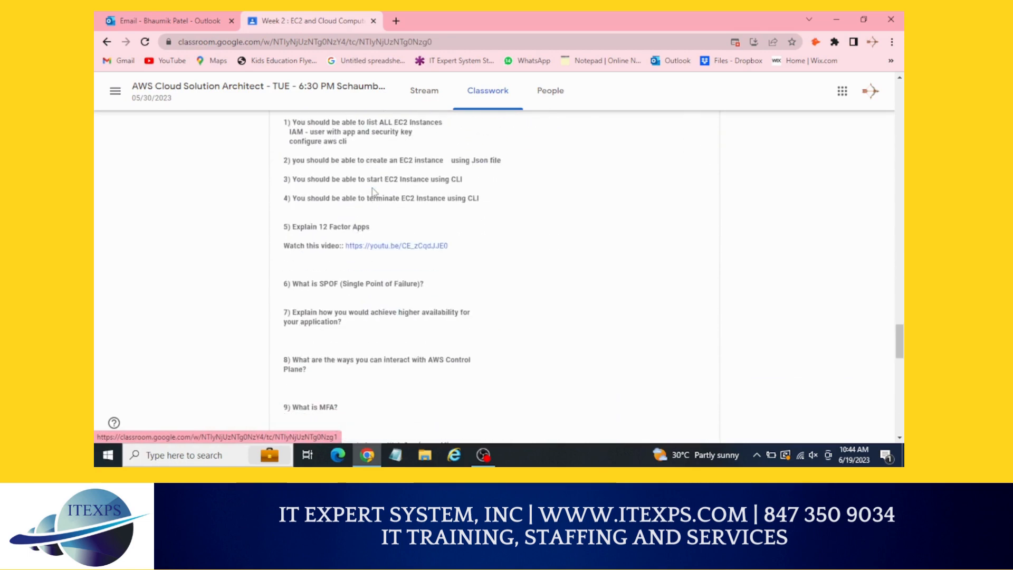
scroll(down, 3)
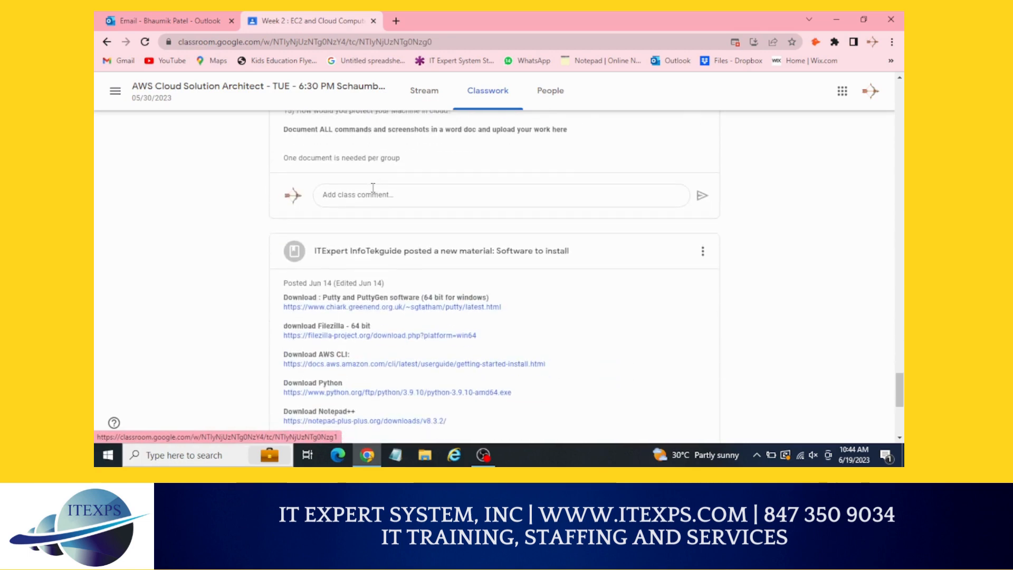
scroll(down, 3)
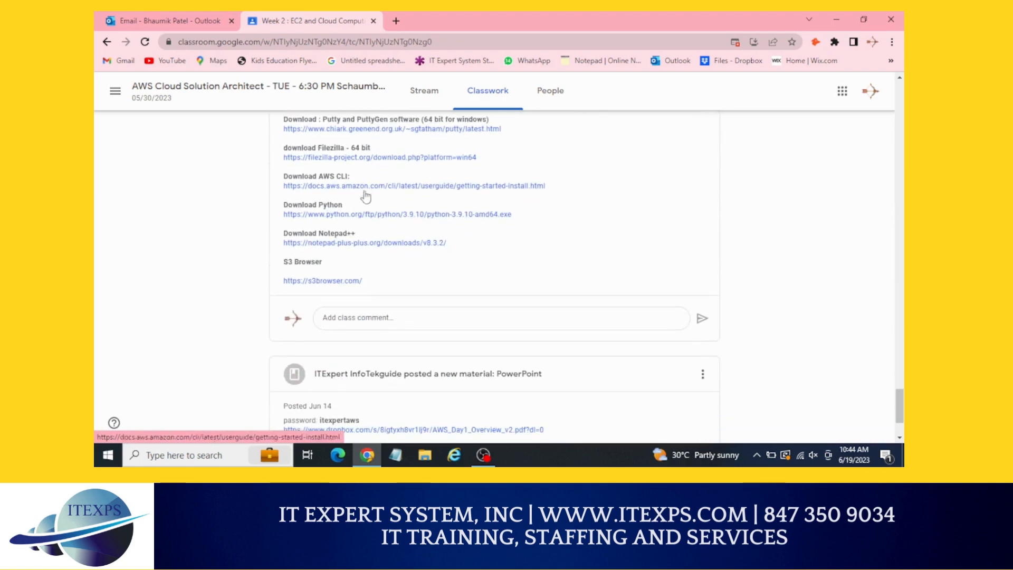
double_click(335, 176)
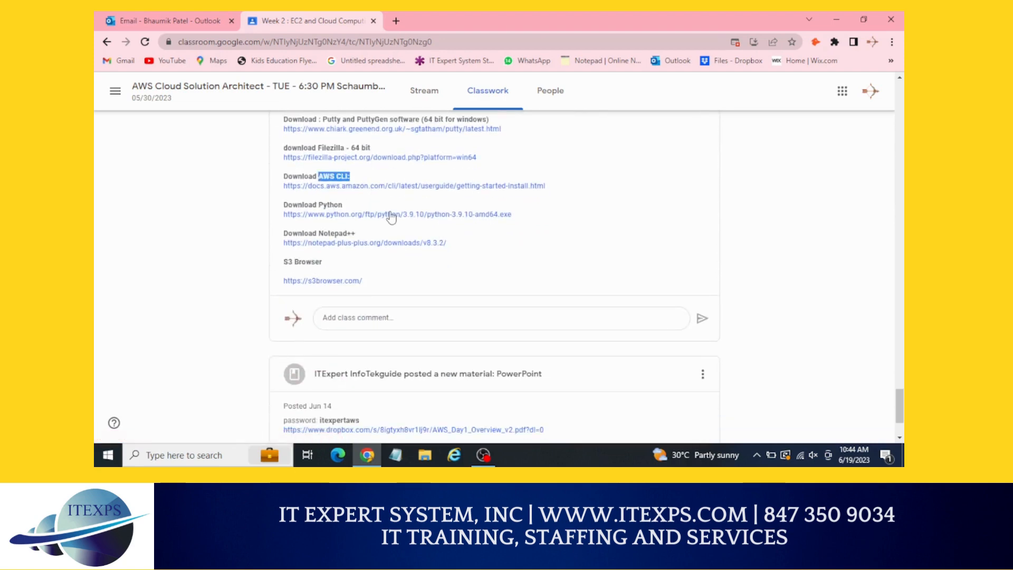
scroll(down, 3)
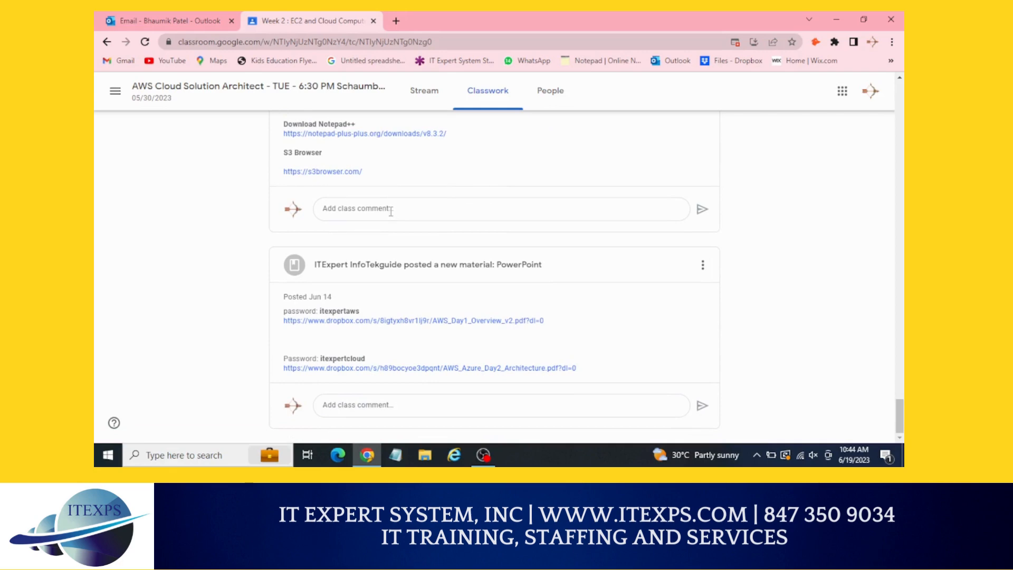